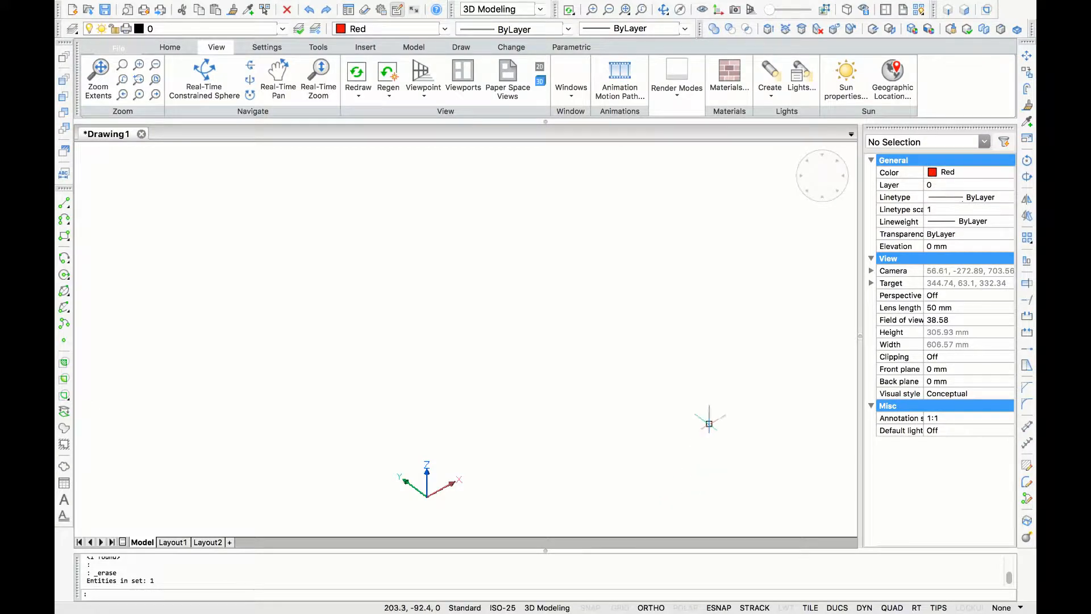
mouse_move(574, 239)
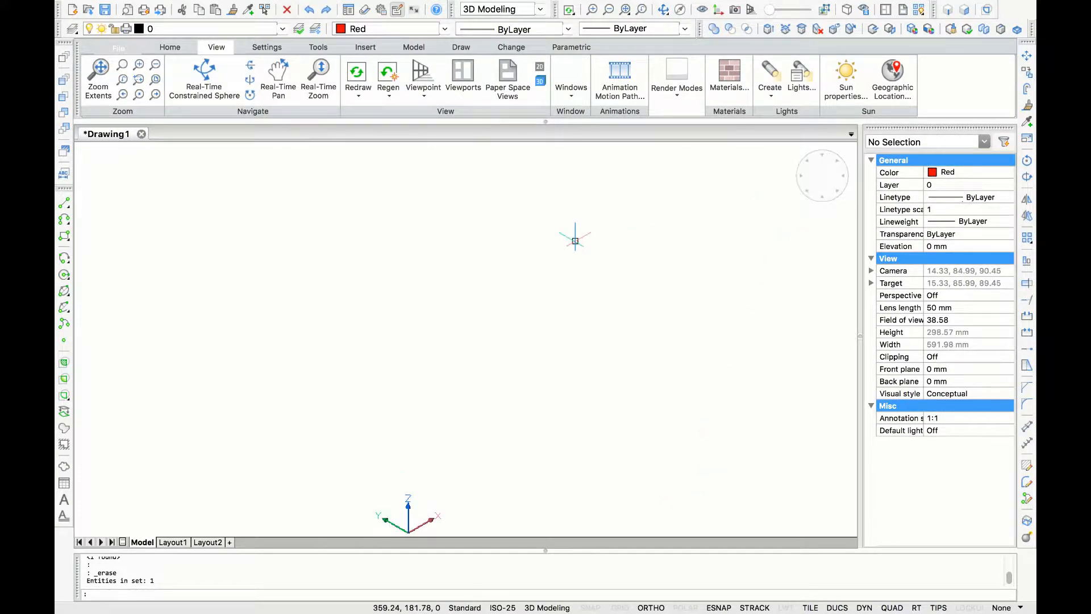
mouse_move(83, 249)
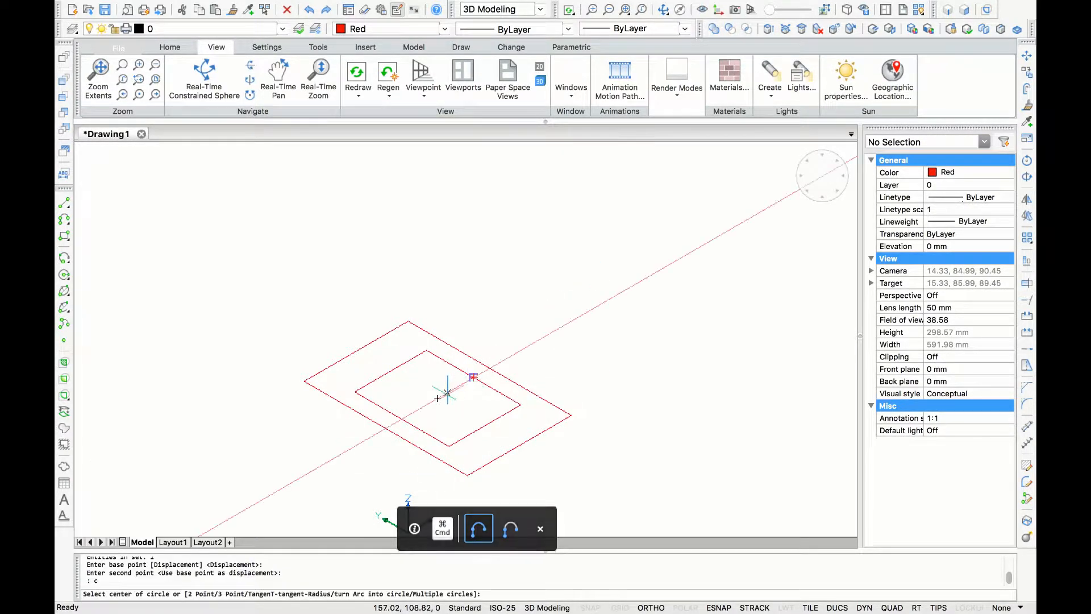
Place a circle centred inside the inner square
left_click(445, 398)
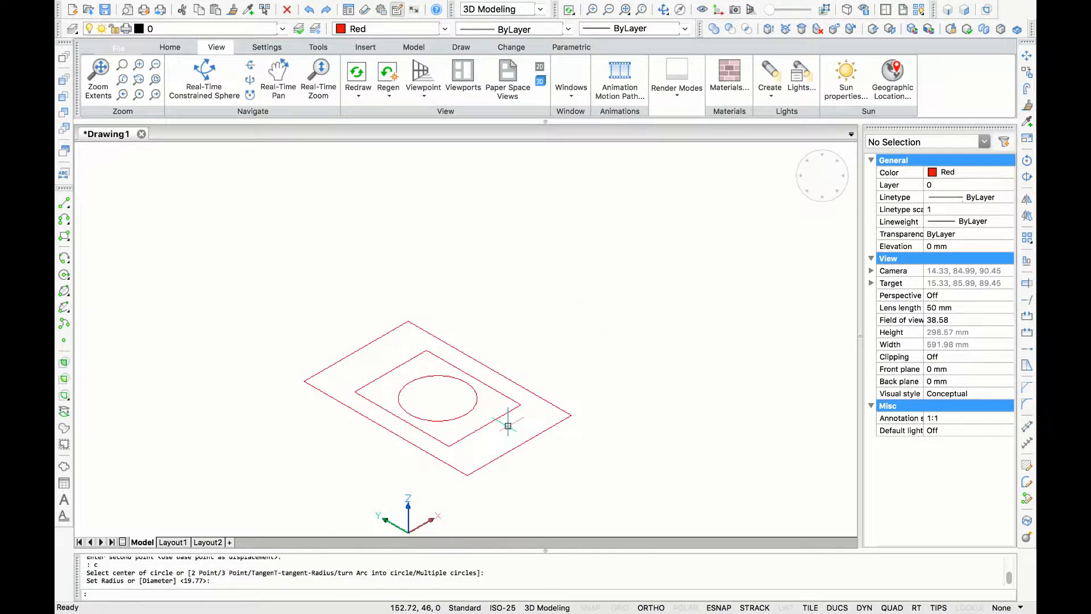
mouse_move(507, 426)
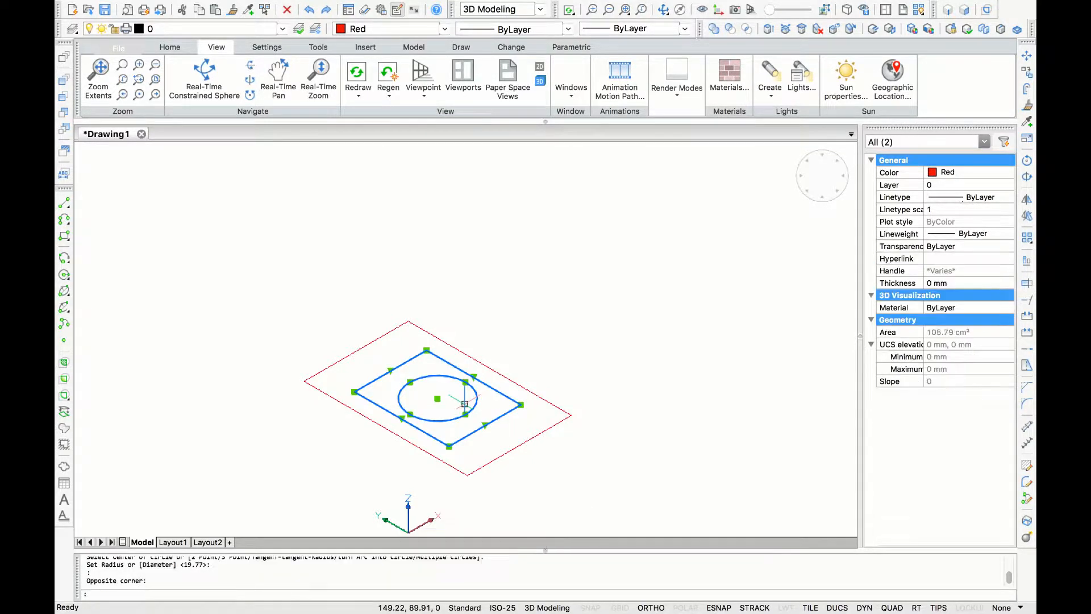
Raise the inner square and circle along Z above the large base square
left_click(436, 399)
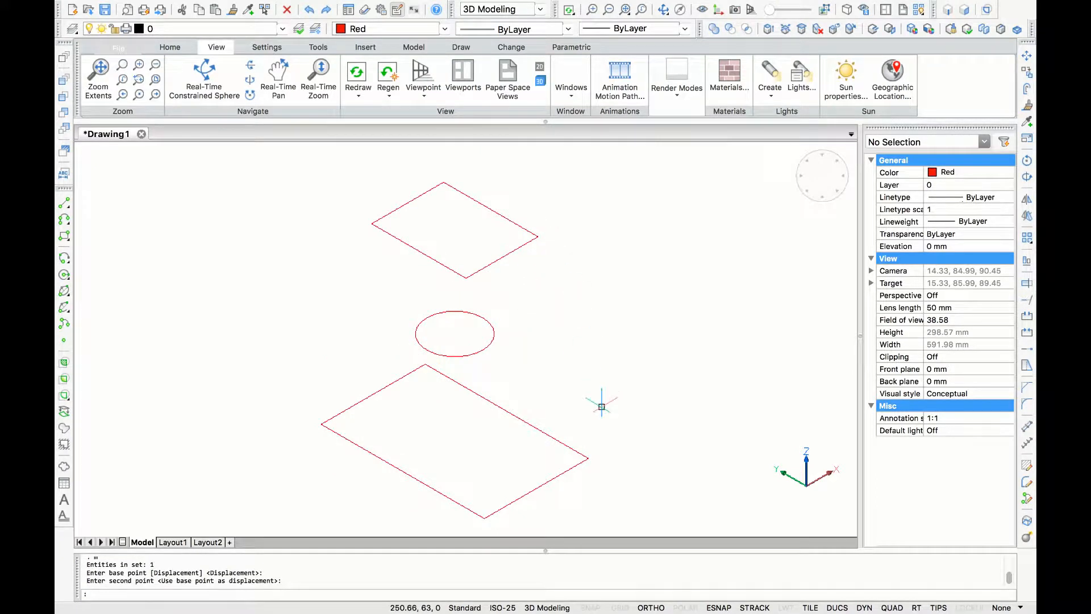
right_click(601, 406)
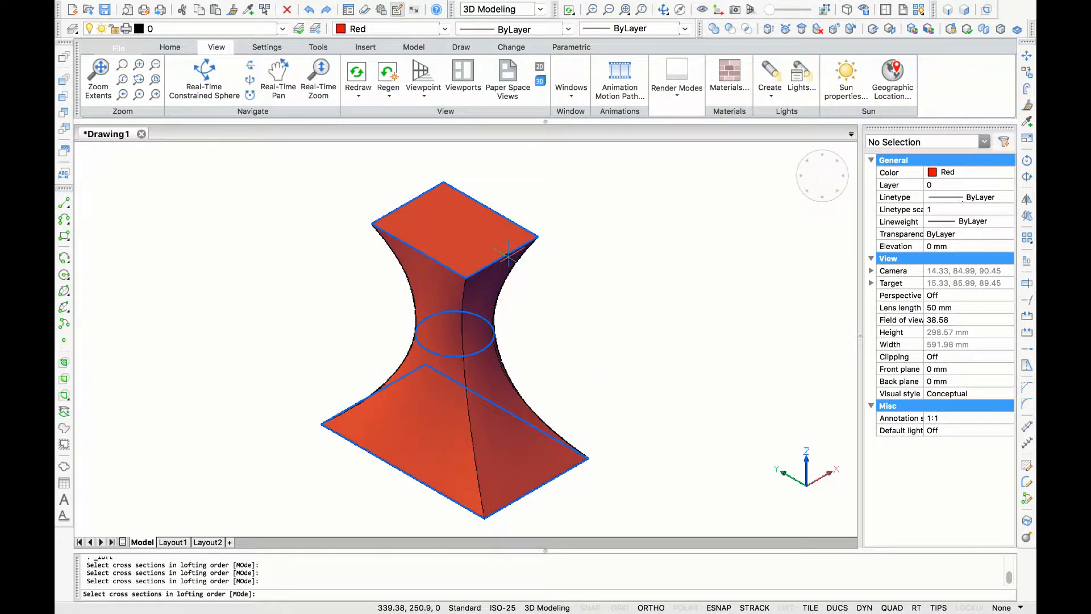
mouse_move(626, 221)
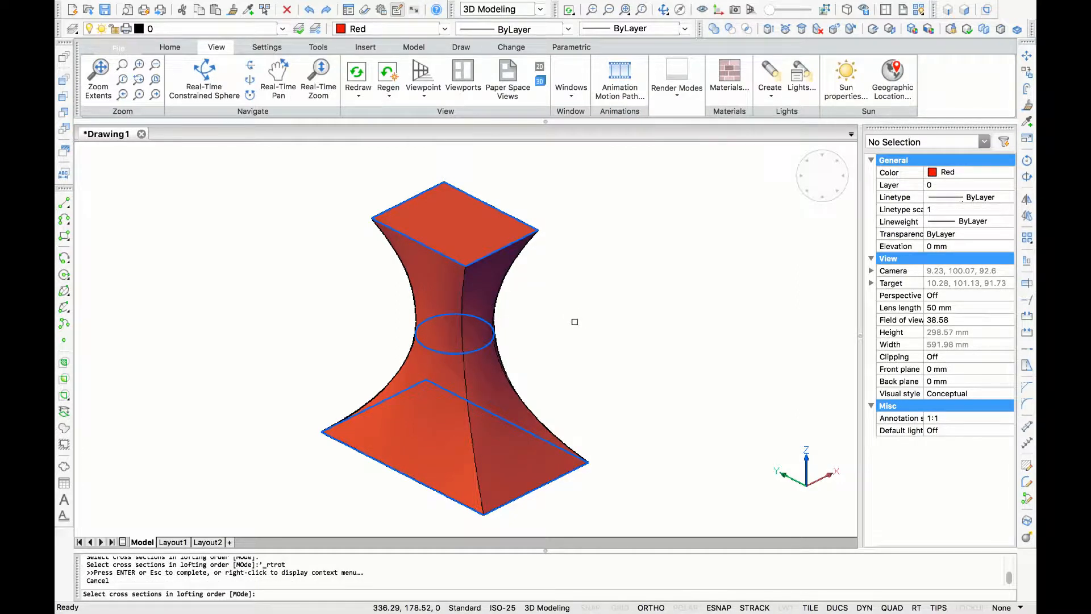
Switch the loft mode (MO) to SUrface and reselect the first cross section
type("mo")
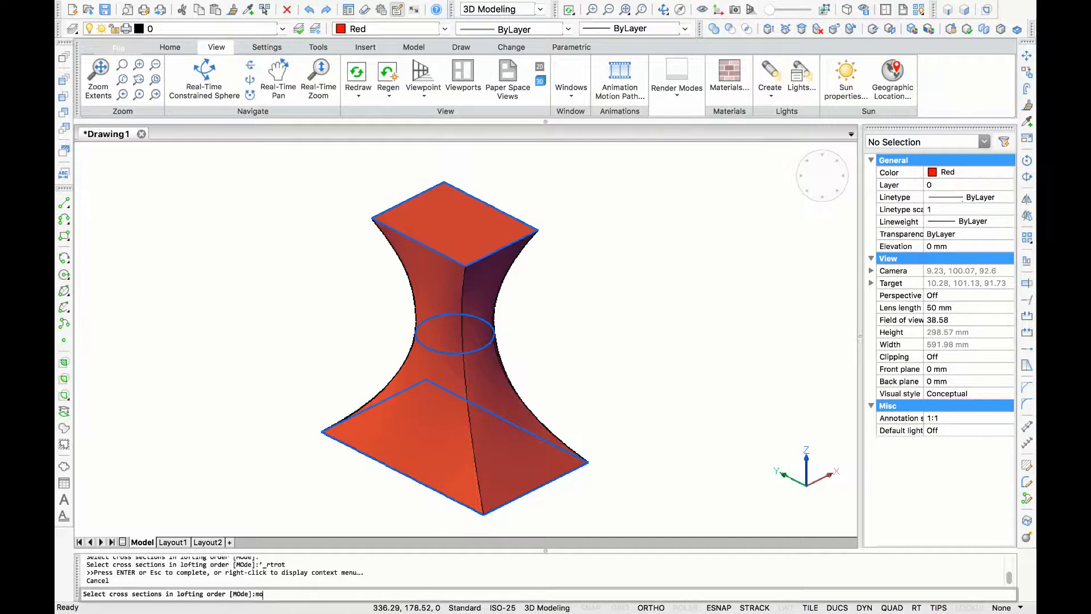
key("Return")
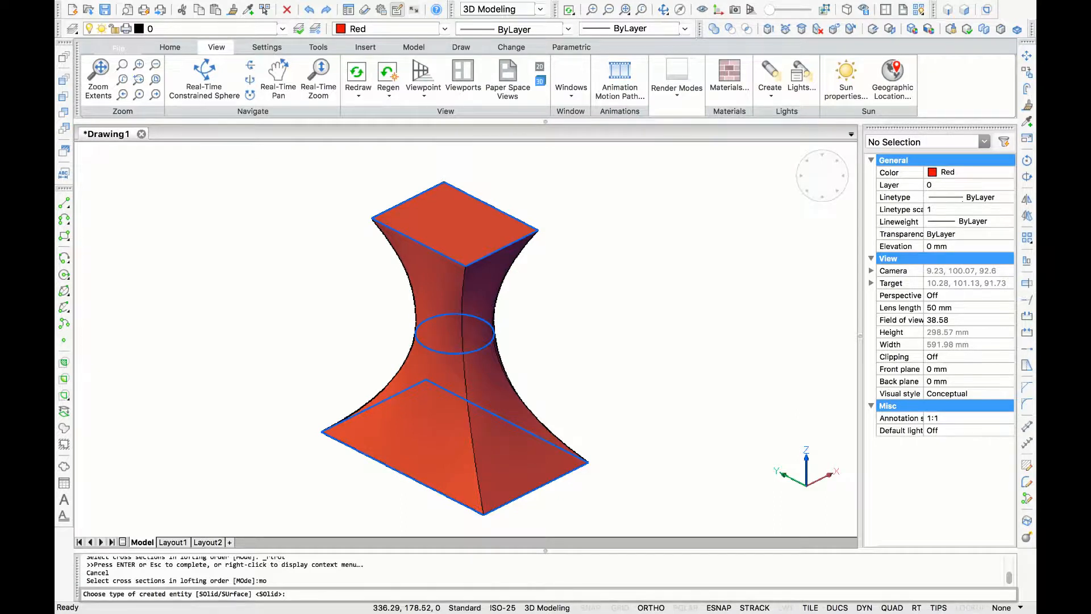
type("s")
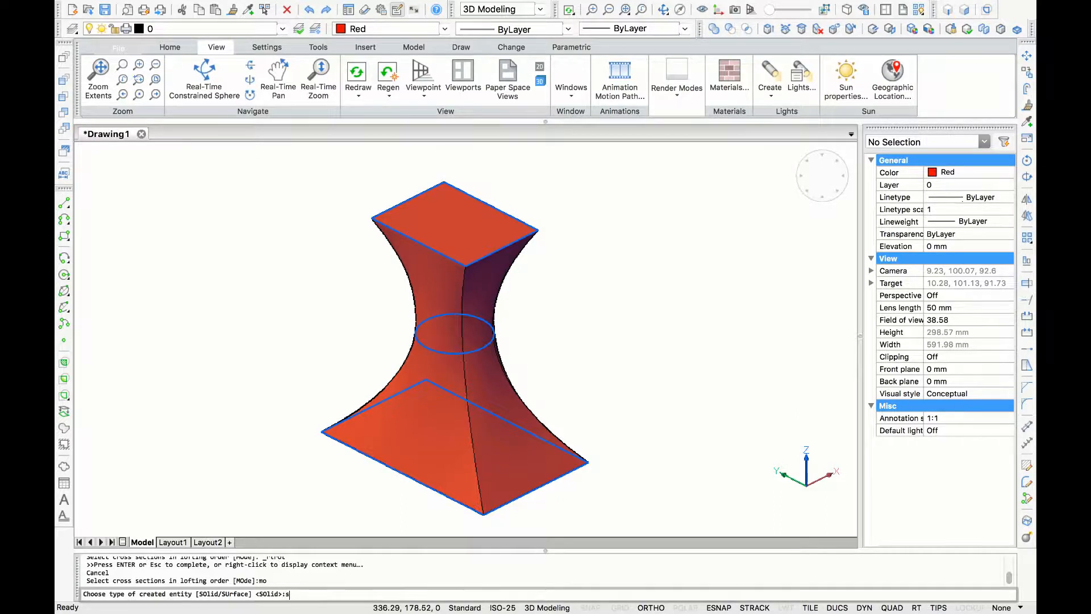
type("u")
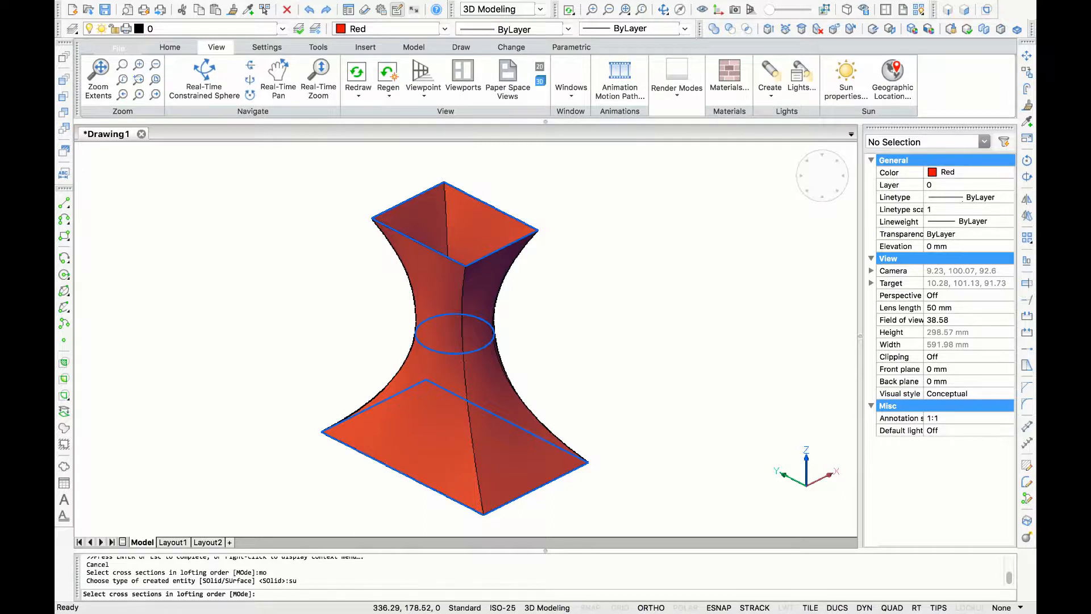
left_click(662, 9)
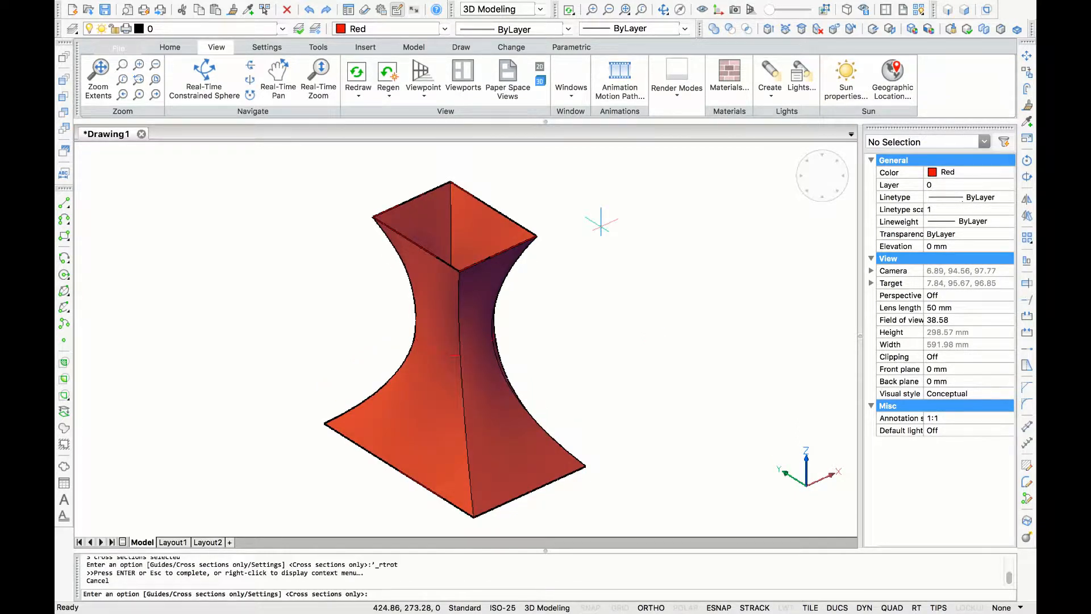
Apply the Ruled option in loft Settings and complete the hourglass surface
type("s")
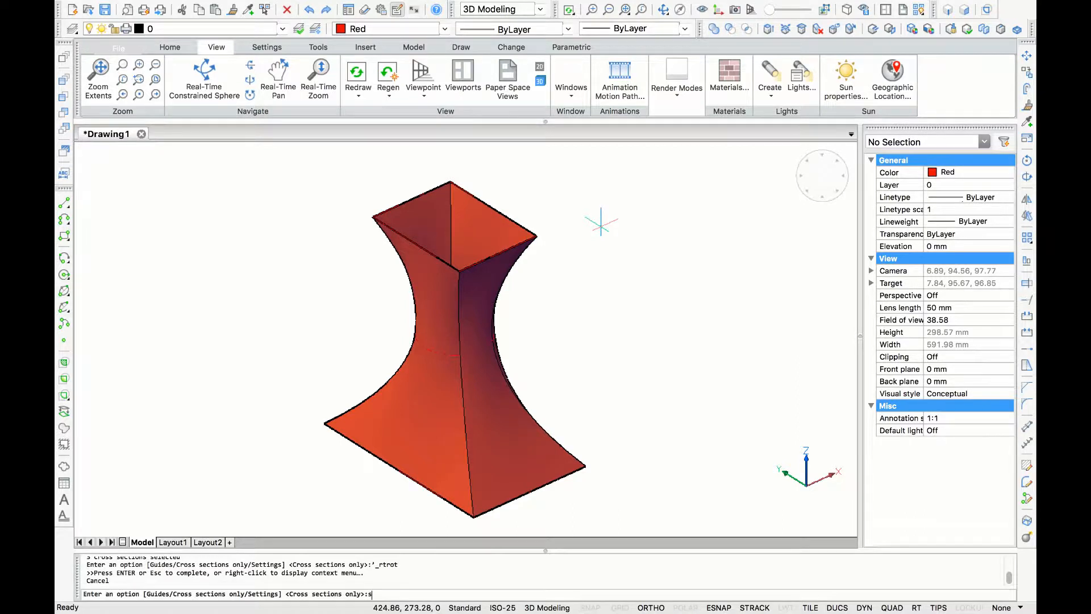
type("ettings")
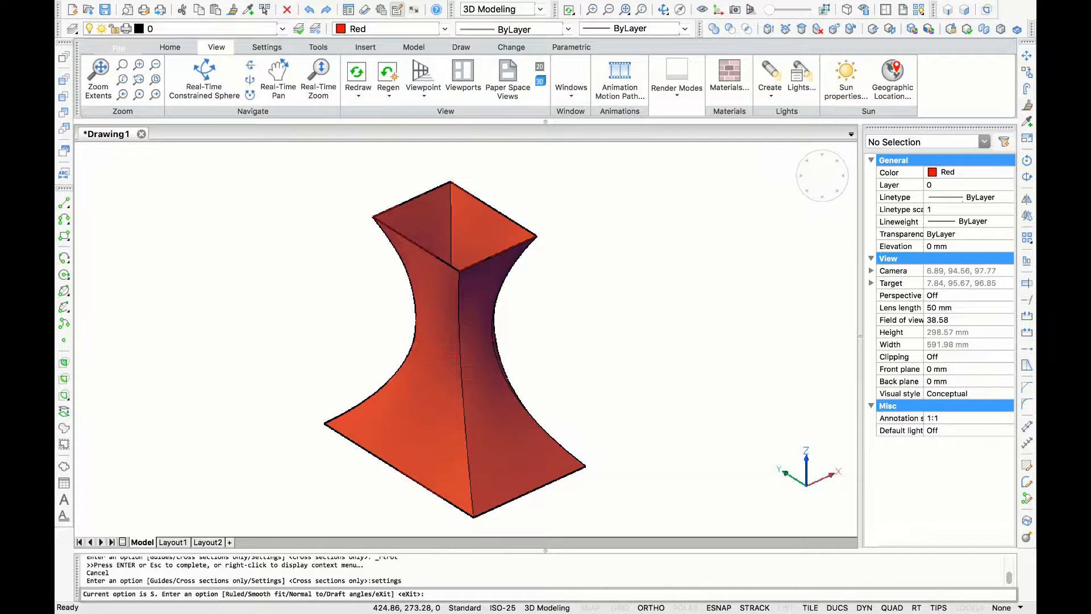
type("rul")
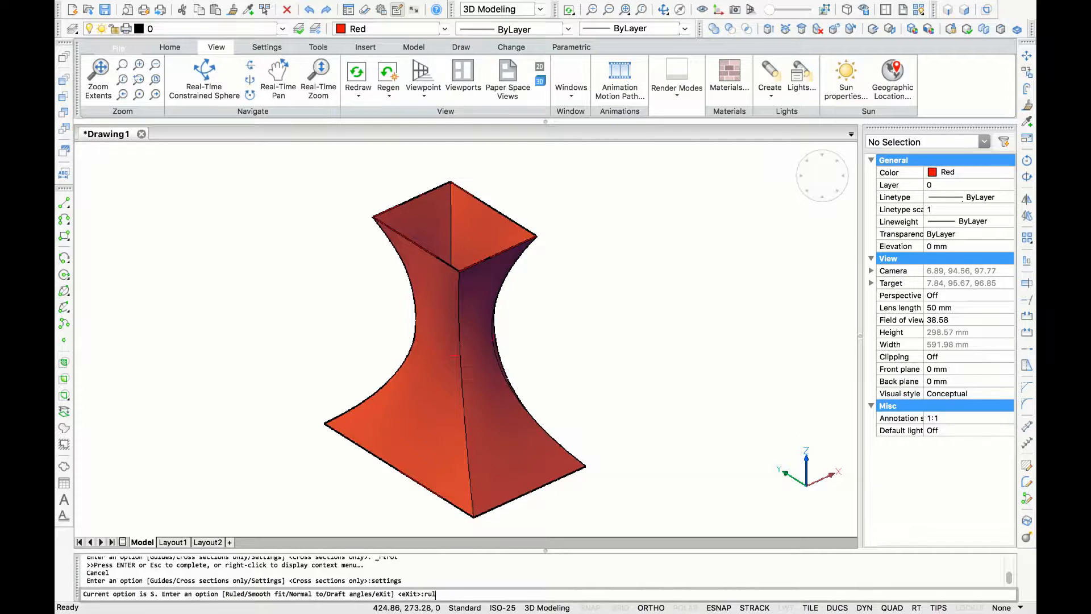
key("Return")
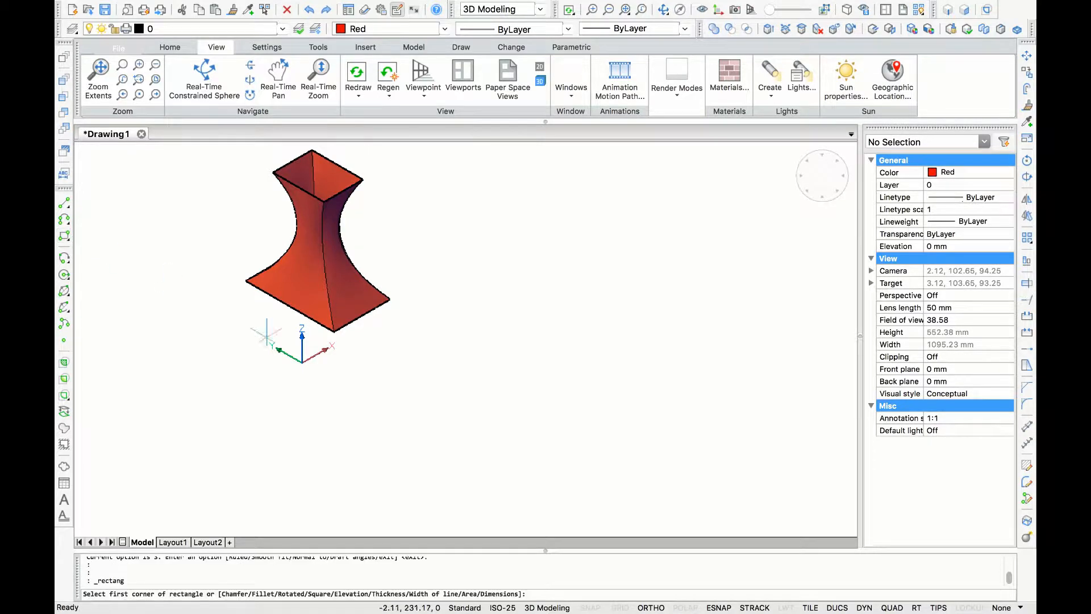
Rotate the UCS about Y and draw a second rectangle in the vertical plane
left_click(494, 376)
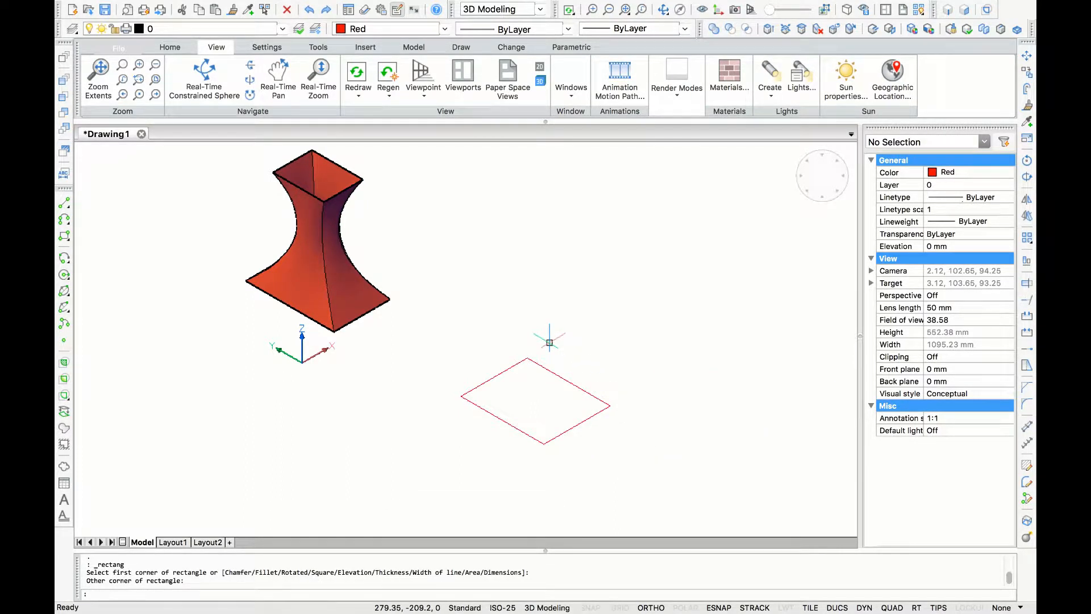
type("u")
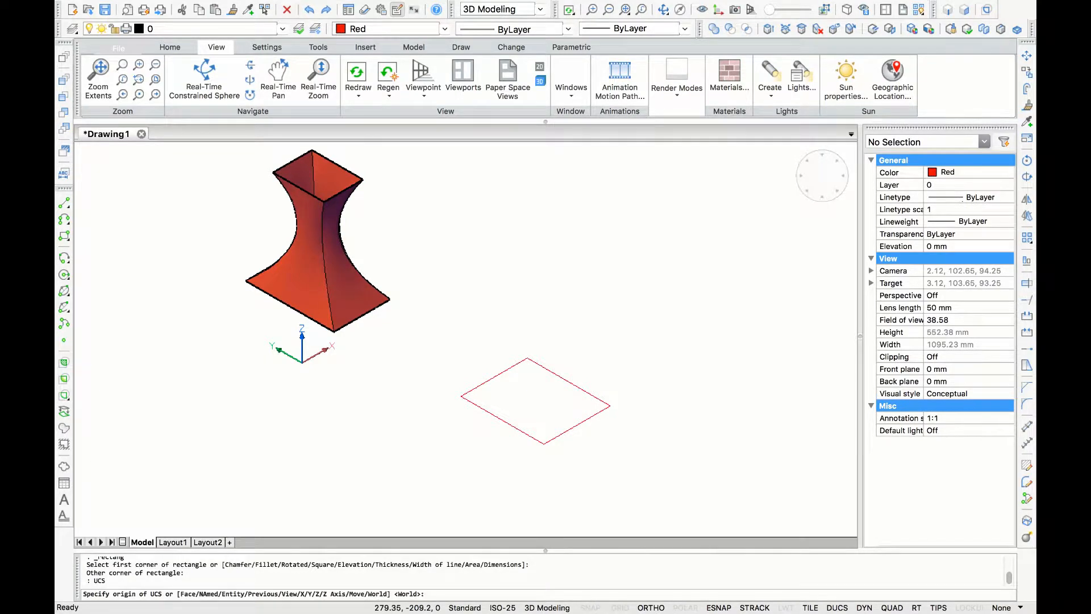
type("y")
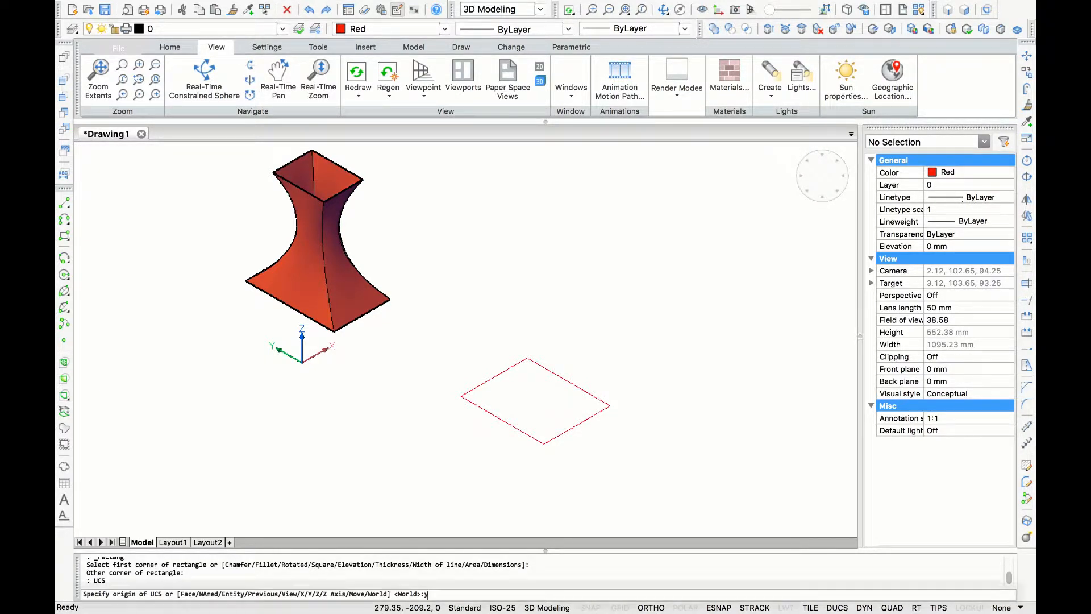
key("Return")
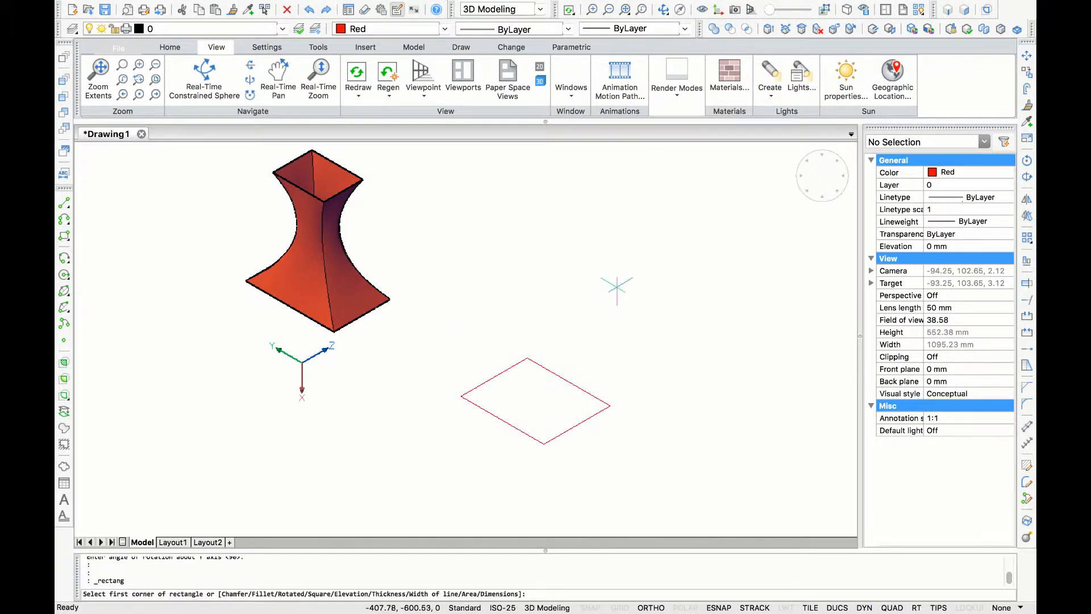
mouse_move(581, 261)
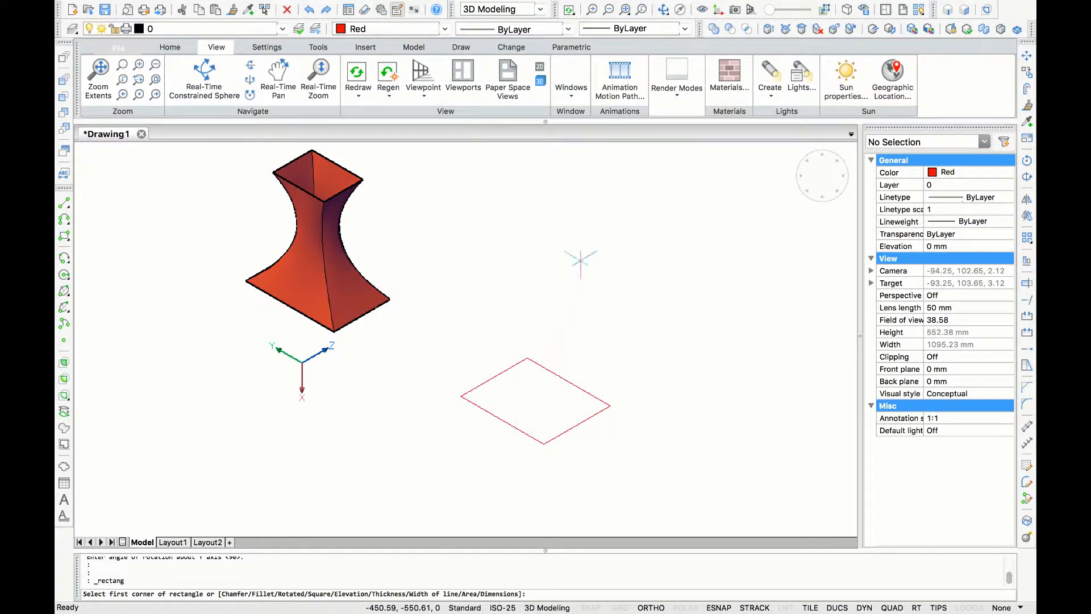
left_click(580, 260)
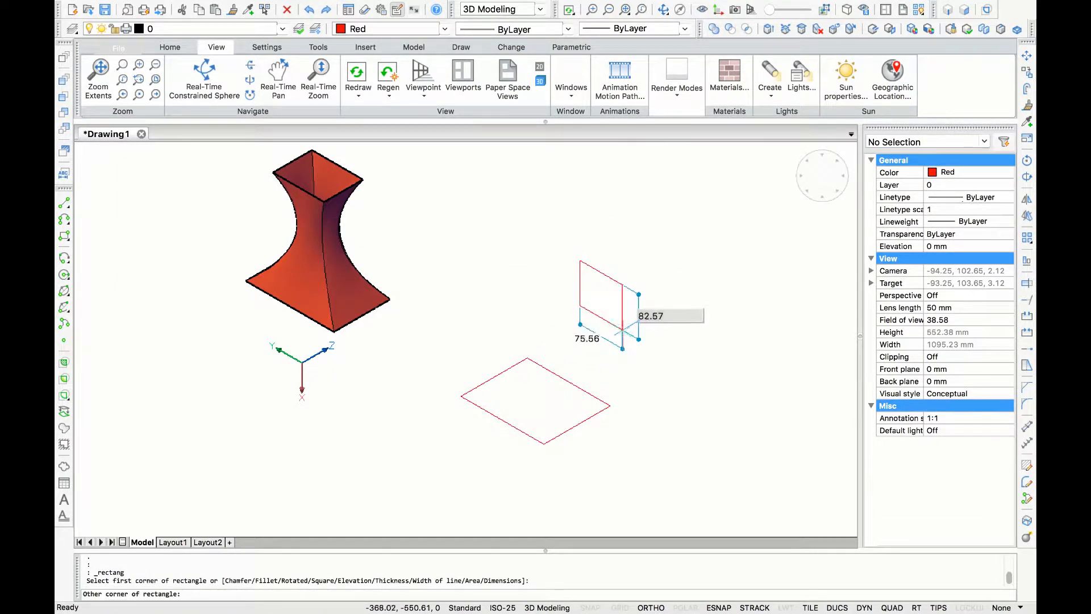
mouse_move(621, 339)
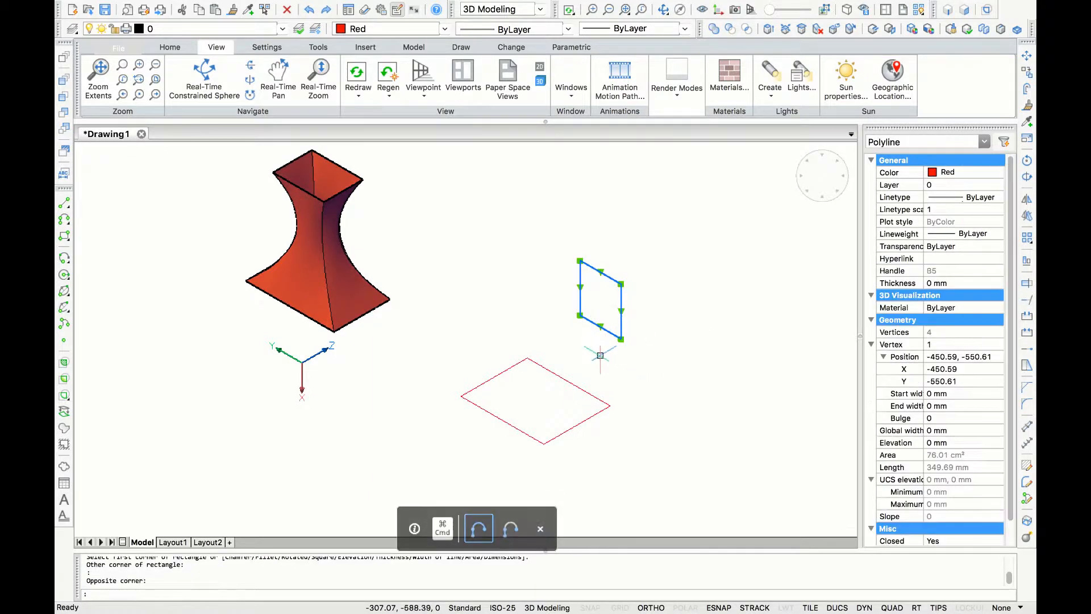
Move the upright rectangle up and to the right above the flat one
type("m")
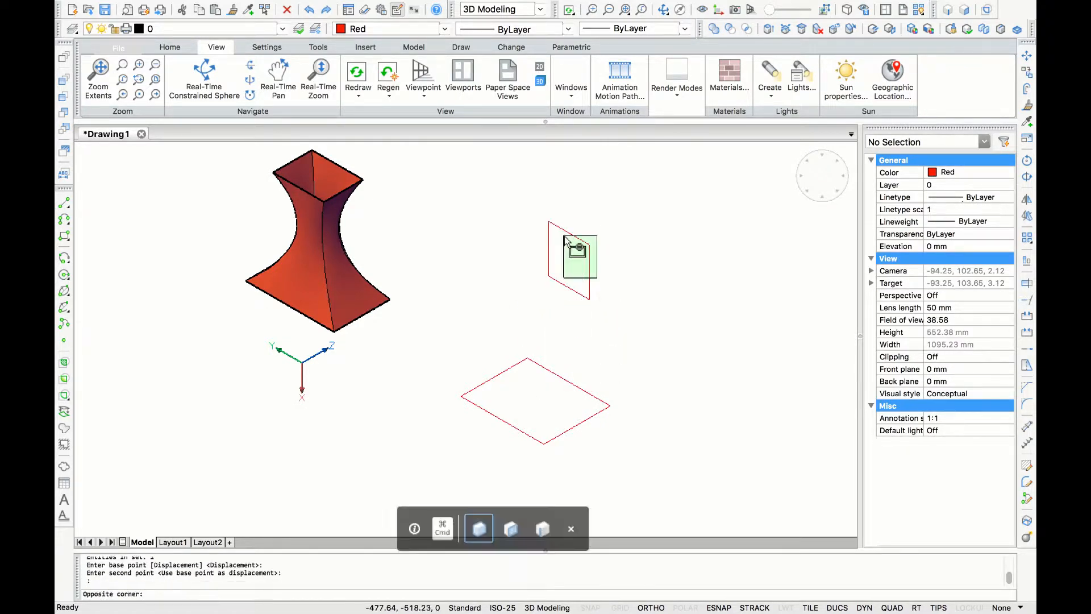
left_click(568, 222)
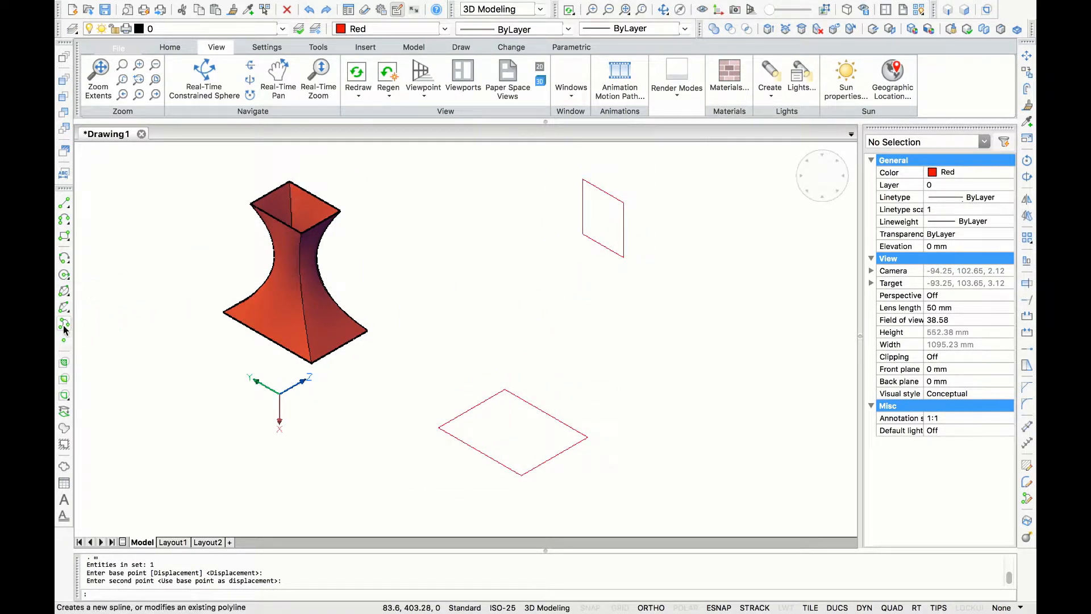
Draw a spline from the flat rectangle's corner arcing up to the upright rectangle's corner
left_click(64, 323)
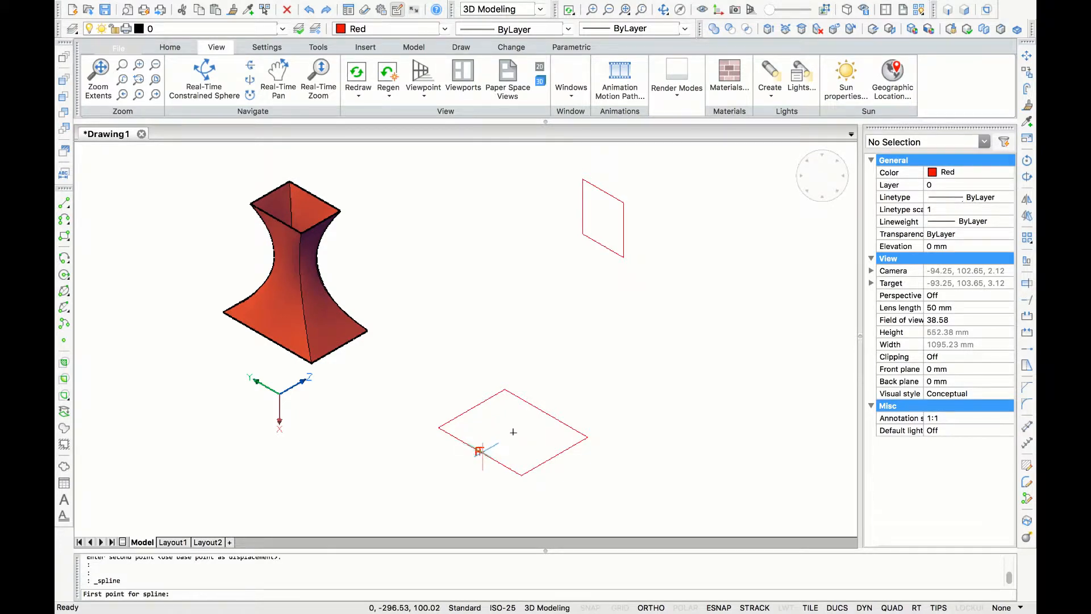
left_click(480, 452)
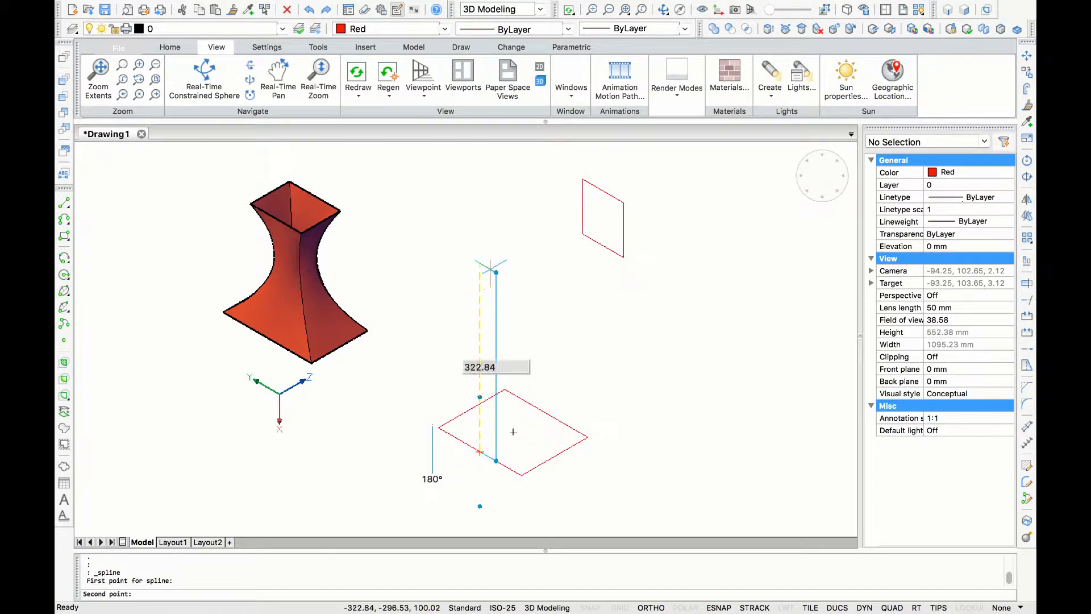
left_click(603, 191)
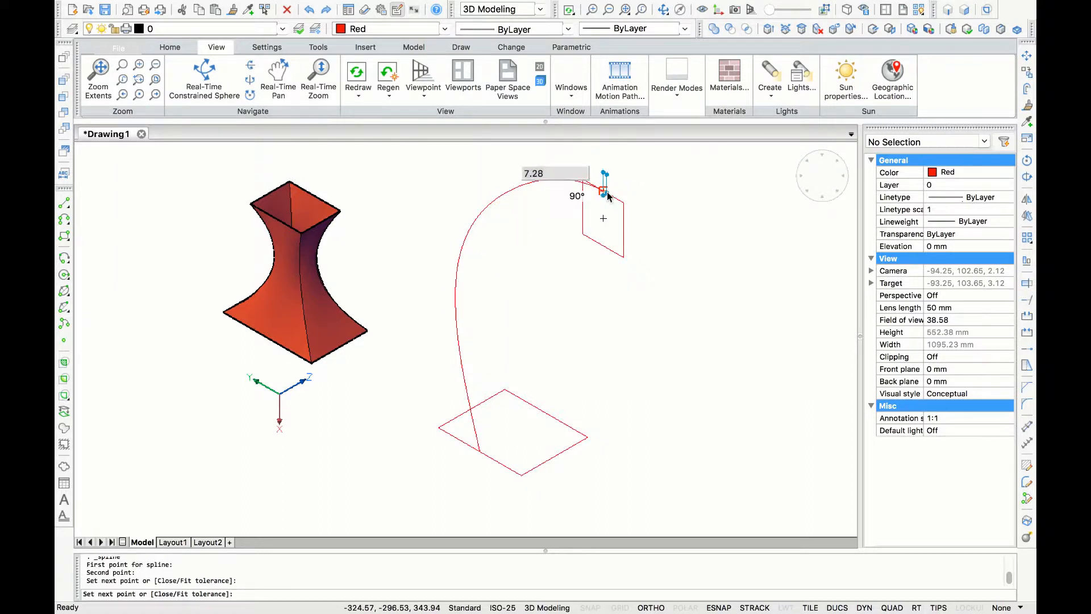
left_click(602, 191)
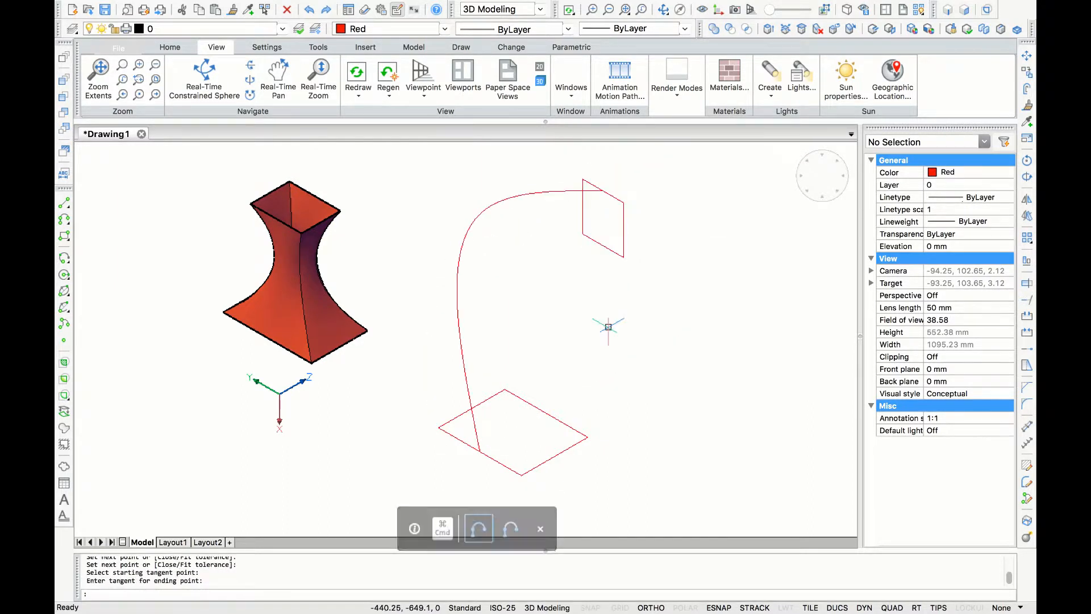
right_click(609, 328)
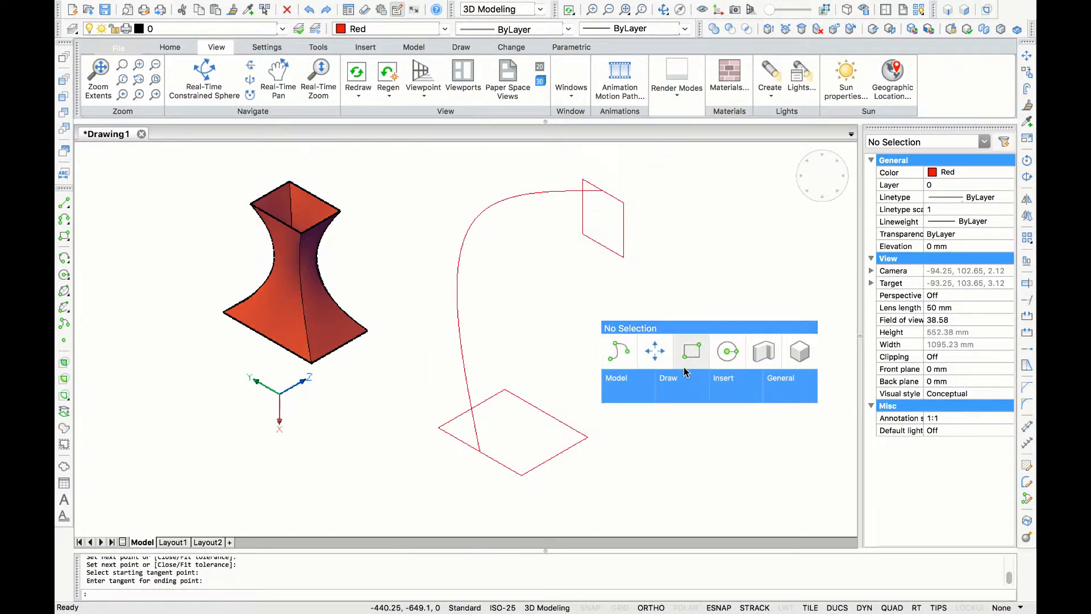
left_click(691, 350)
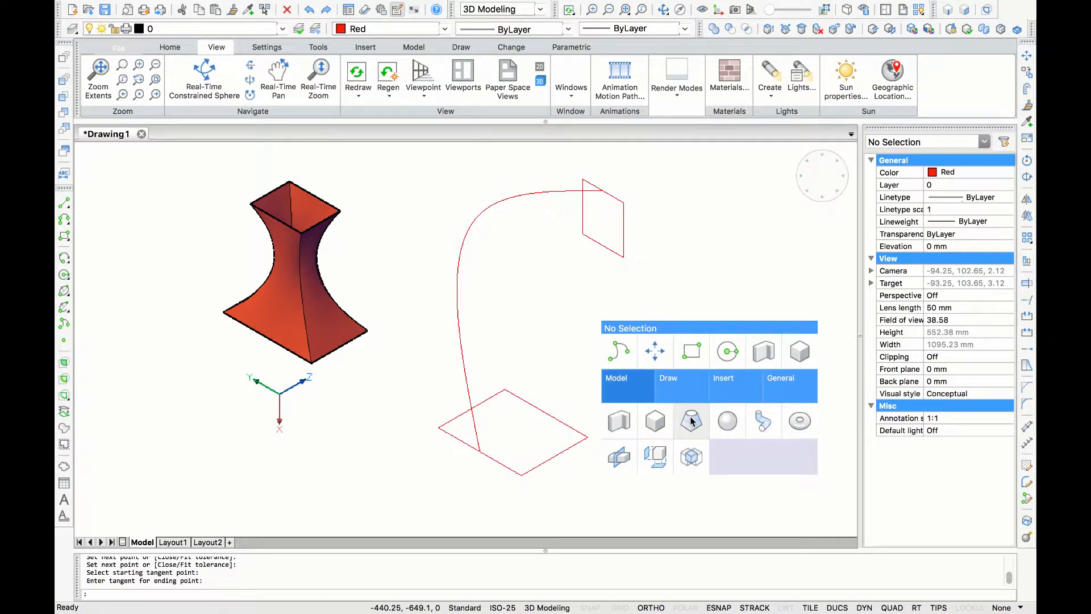
left_click(690, 420)
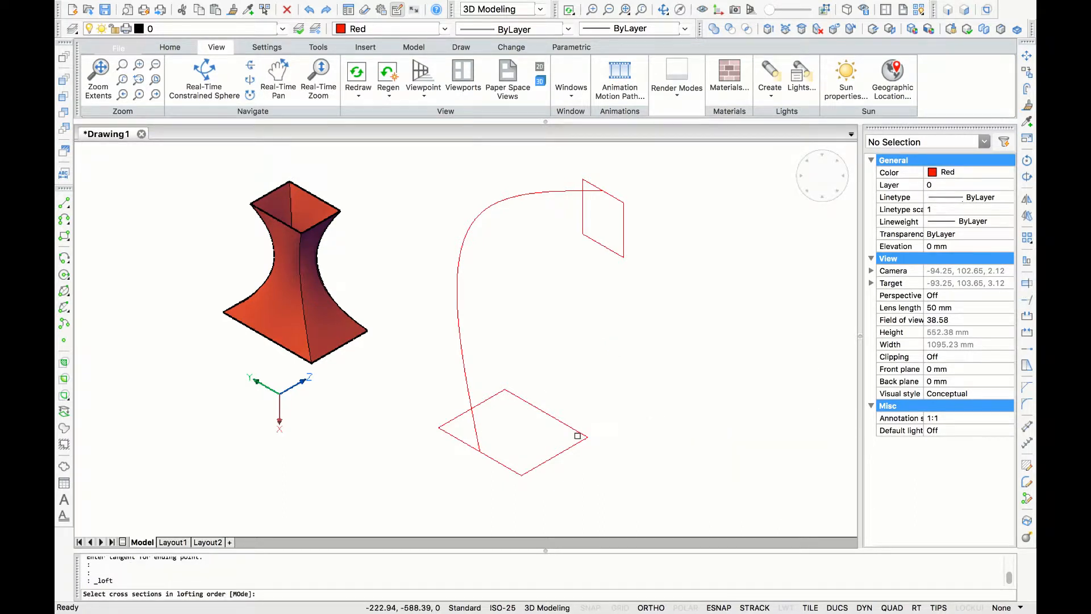
left_click(514, 435)
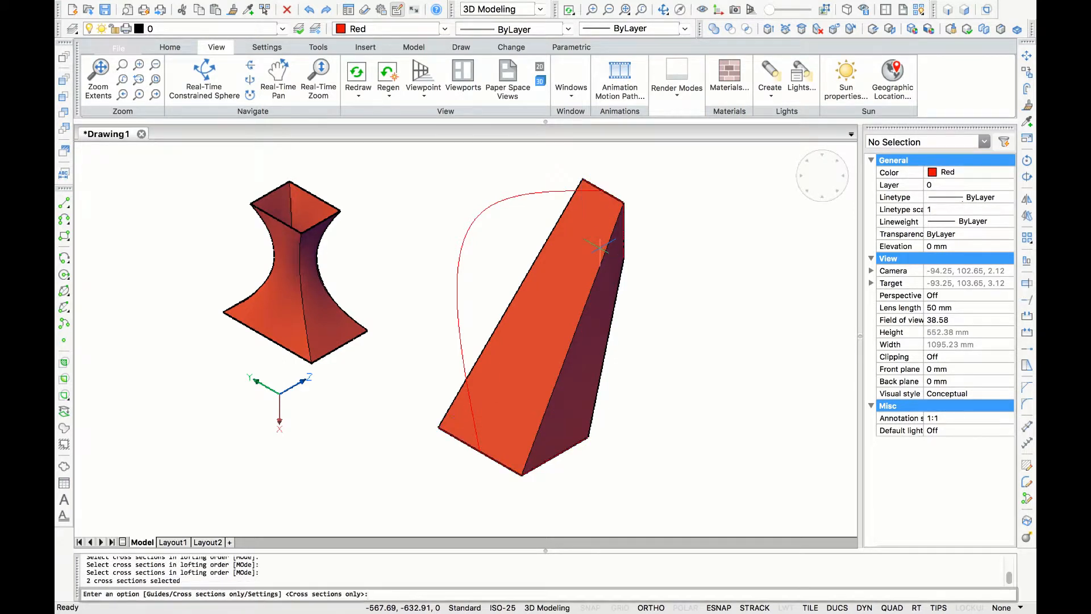
type("guid")
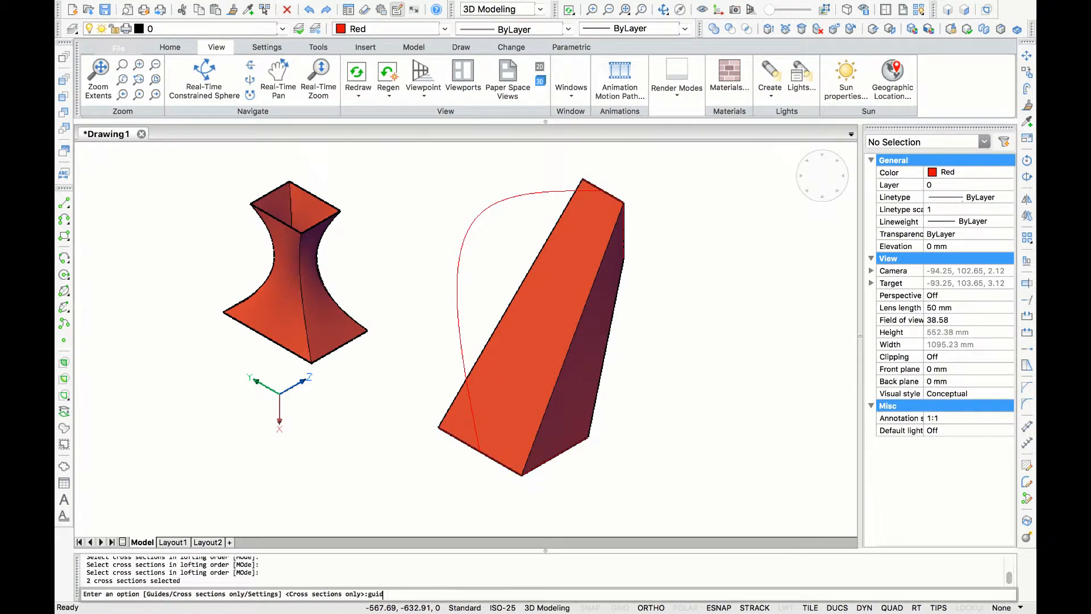
type("es")
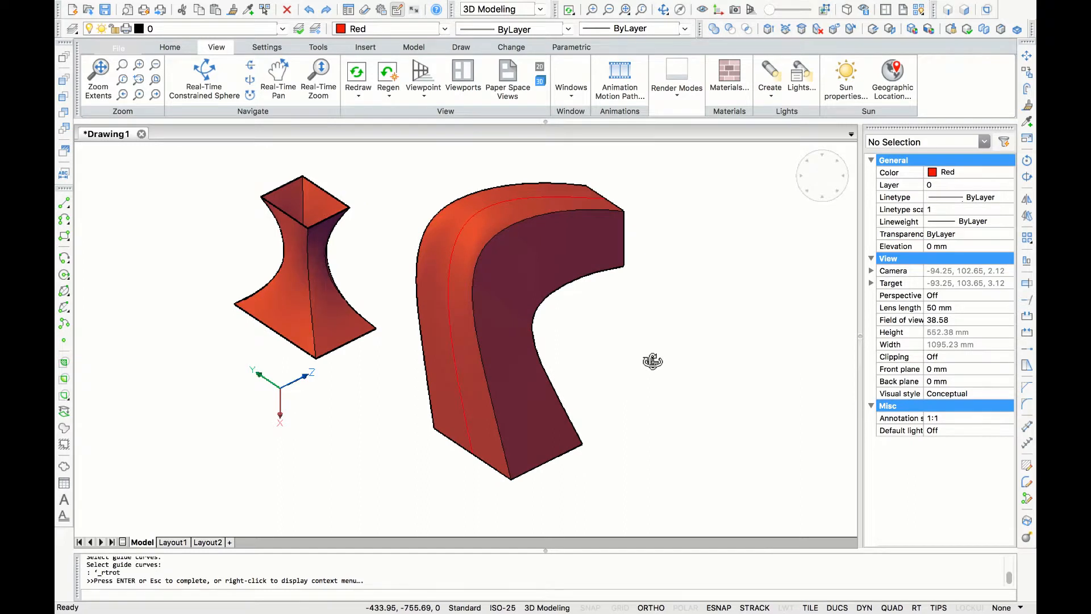
key("ctrl+z")
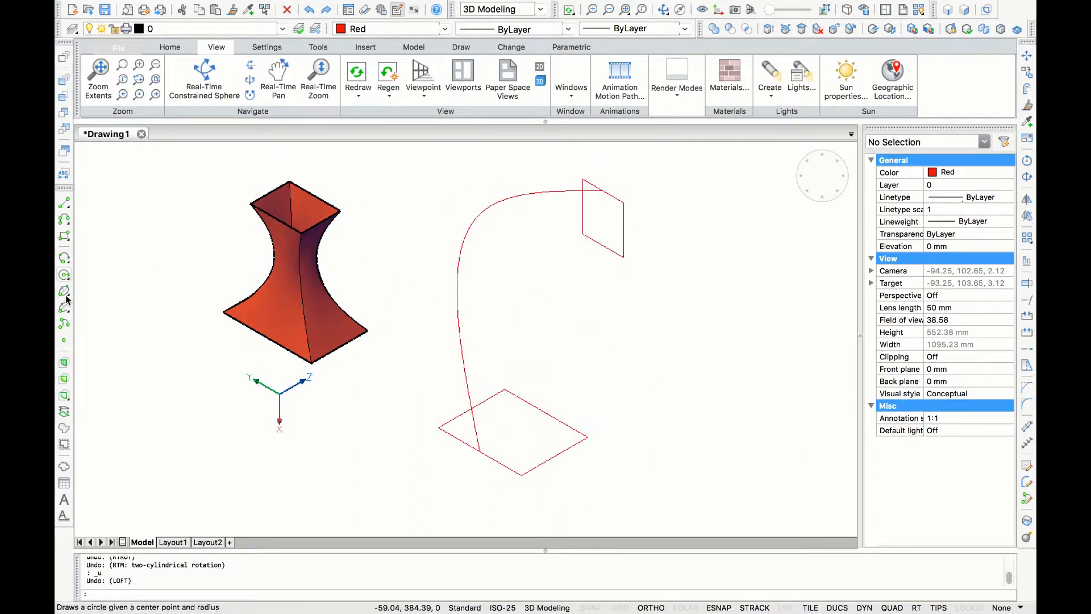
Draw a second spline guide from another flat-rectangle corner to the matching upright corner
left_click(63, 306)
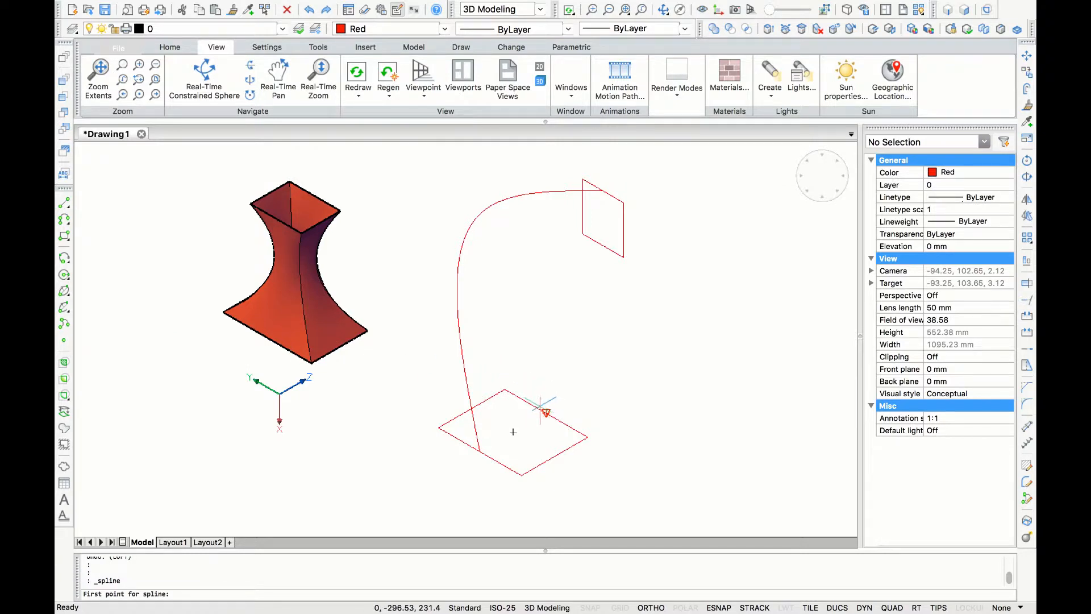
left_click(547, 413)
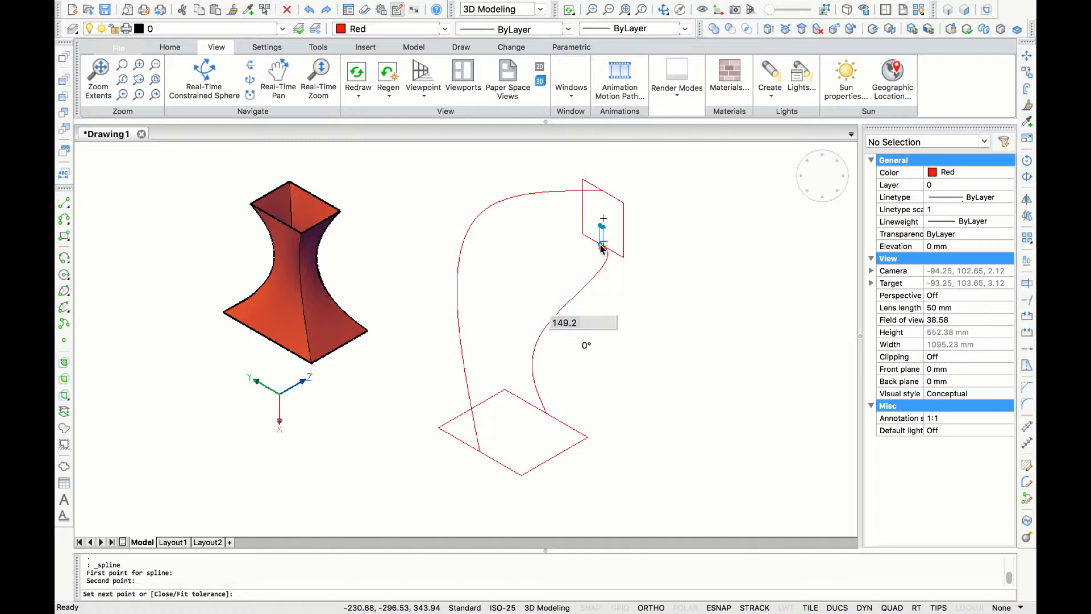
left_click(602, 249)
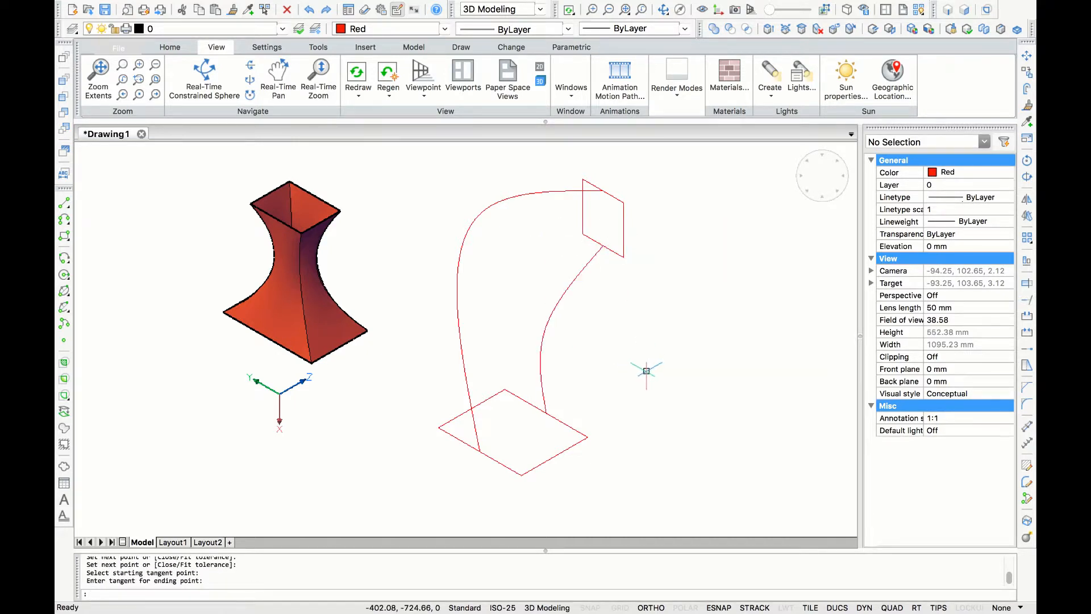
Loft between the two rectangles from the Quad, using both splines as guide curves
right_click(645, 371)
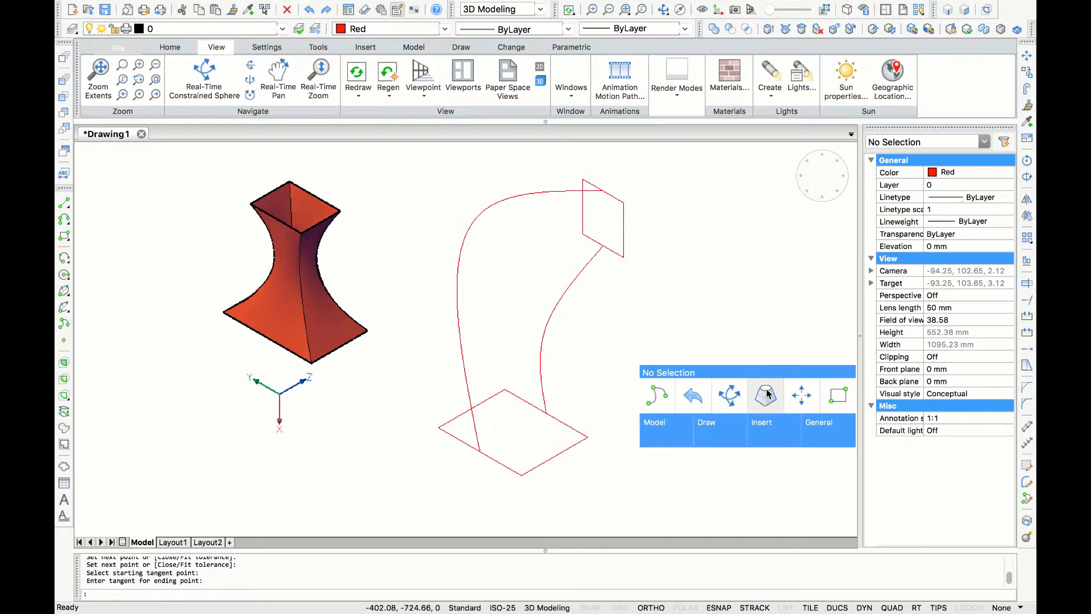
left_click(765, 395)
type("guides")
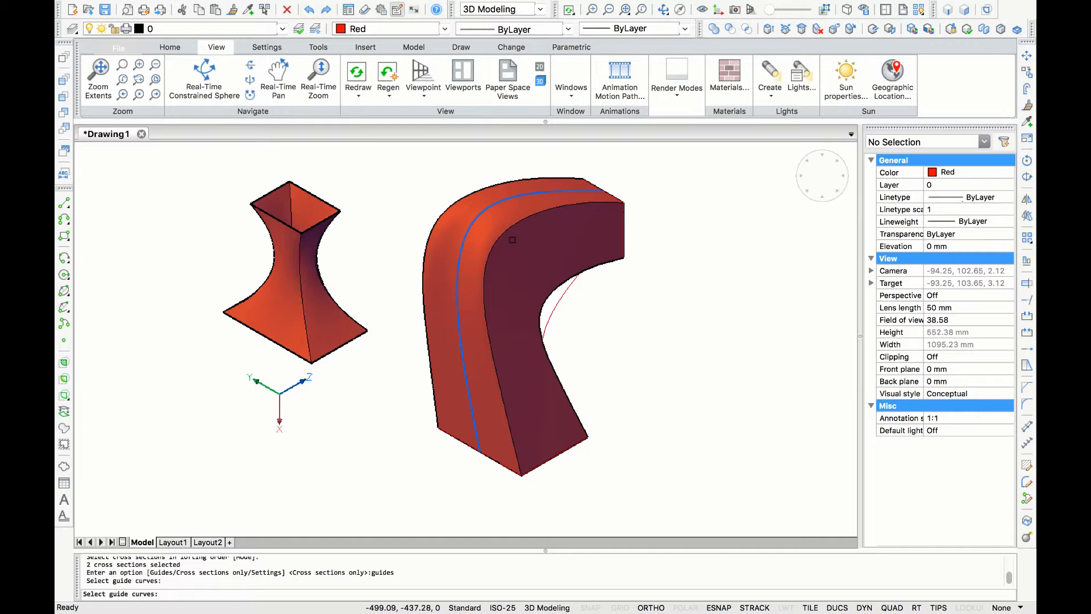
left_click(564, 302)
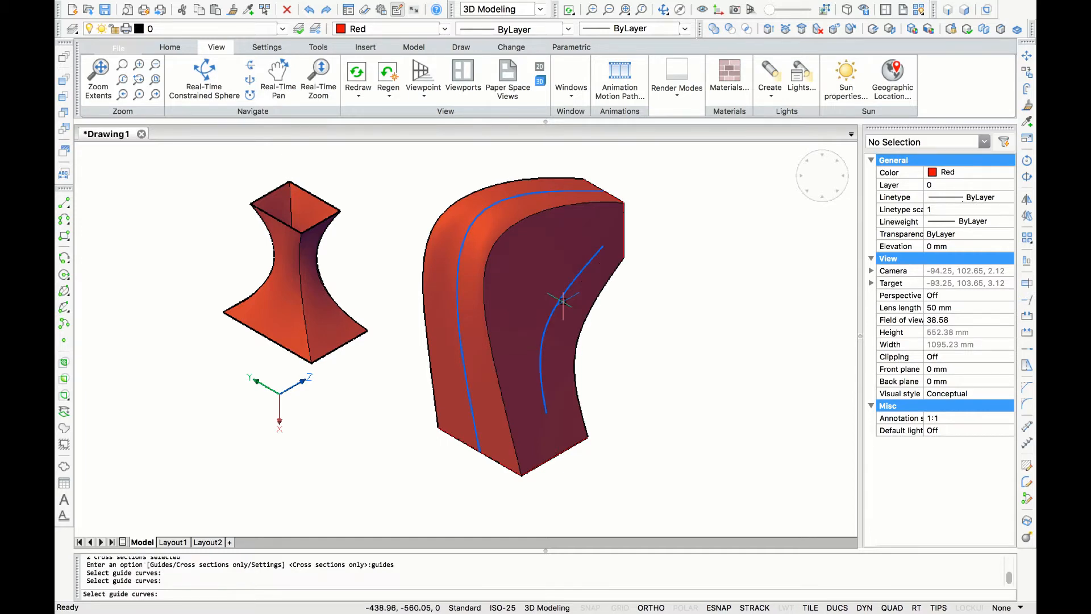